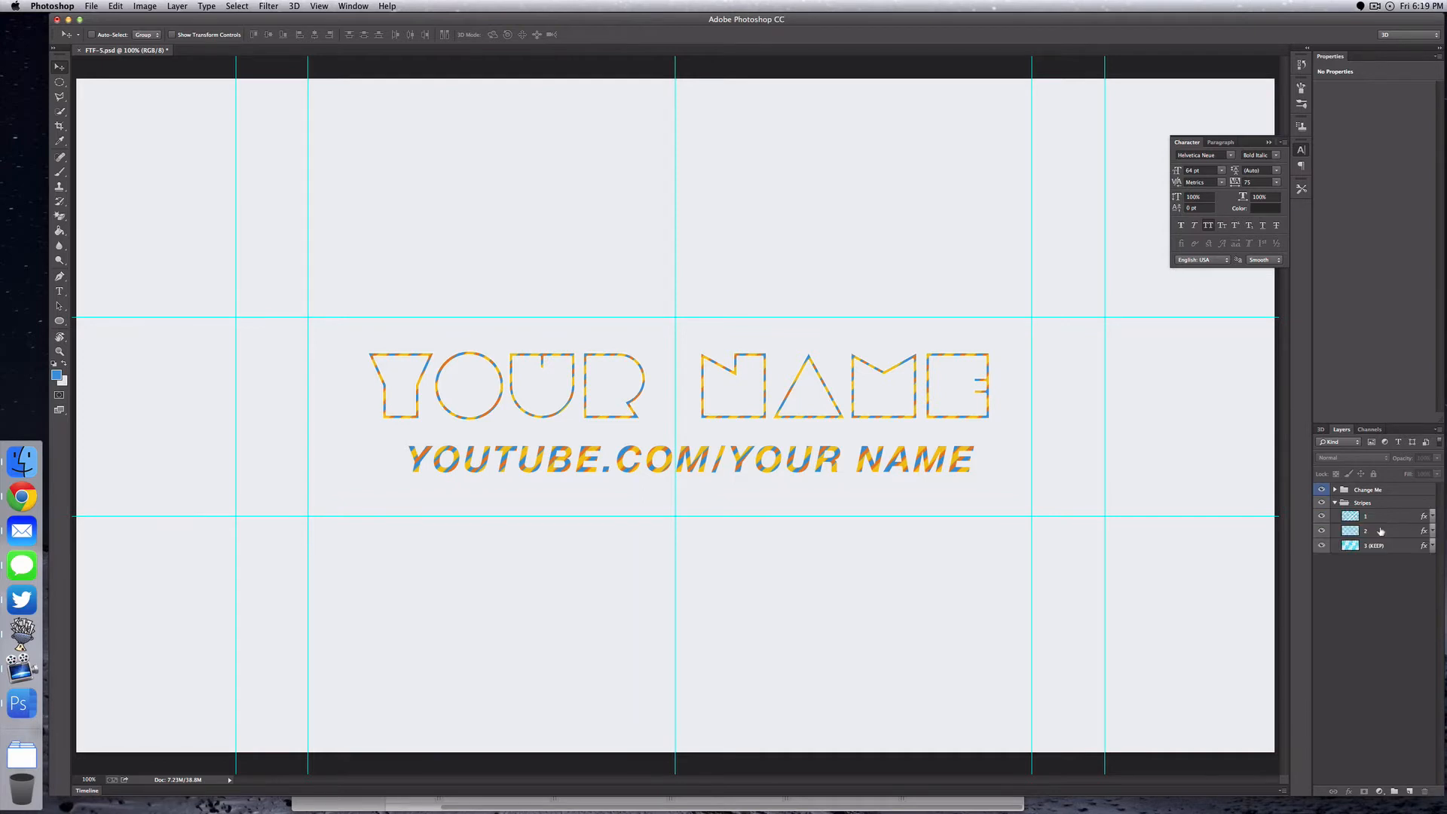
Step: Re-expand the Stripes group so each stripe layer lists its Color Overlay effect
click(1336, 502)
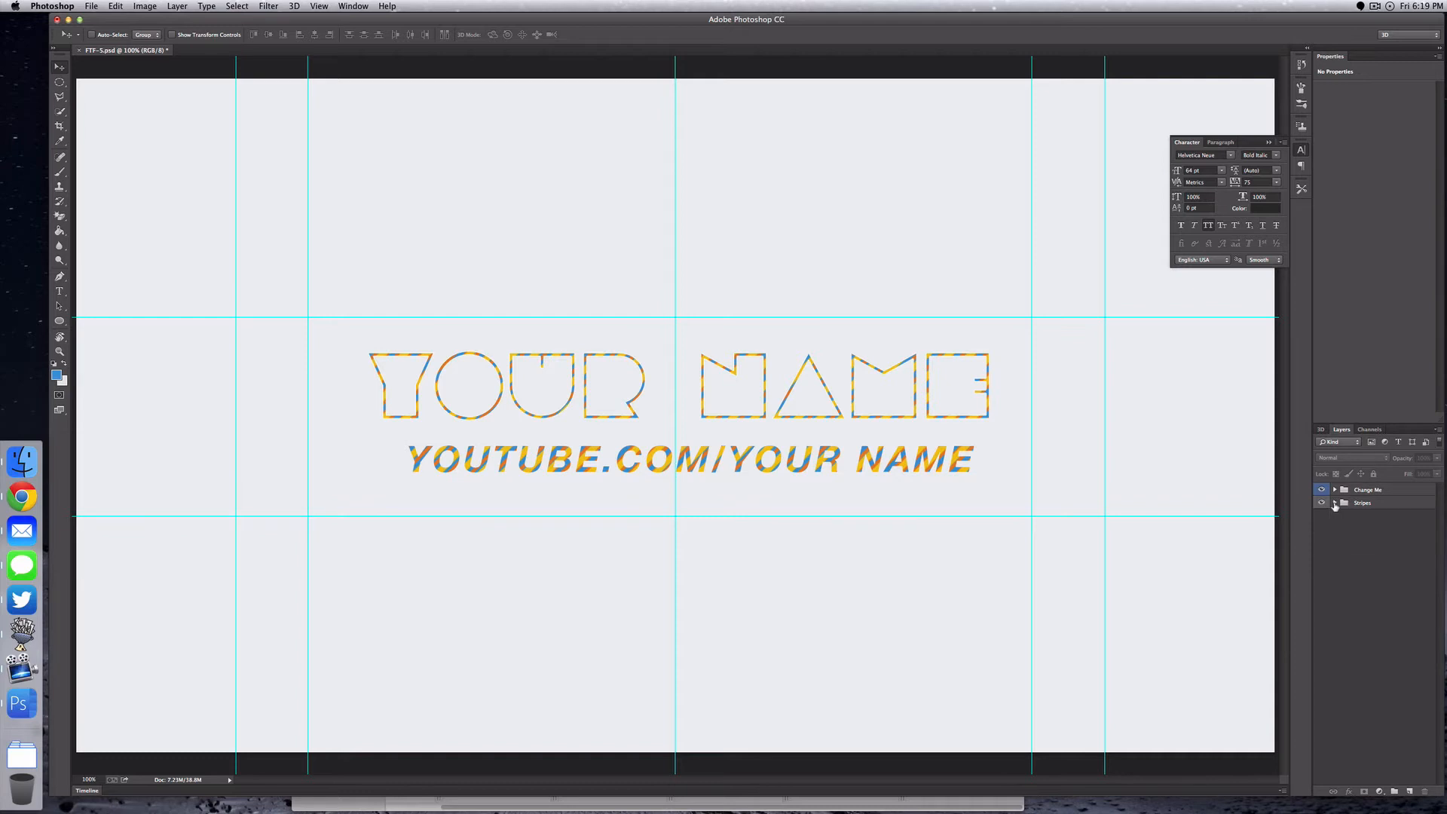
click(1334, 503)
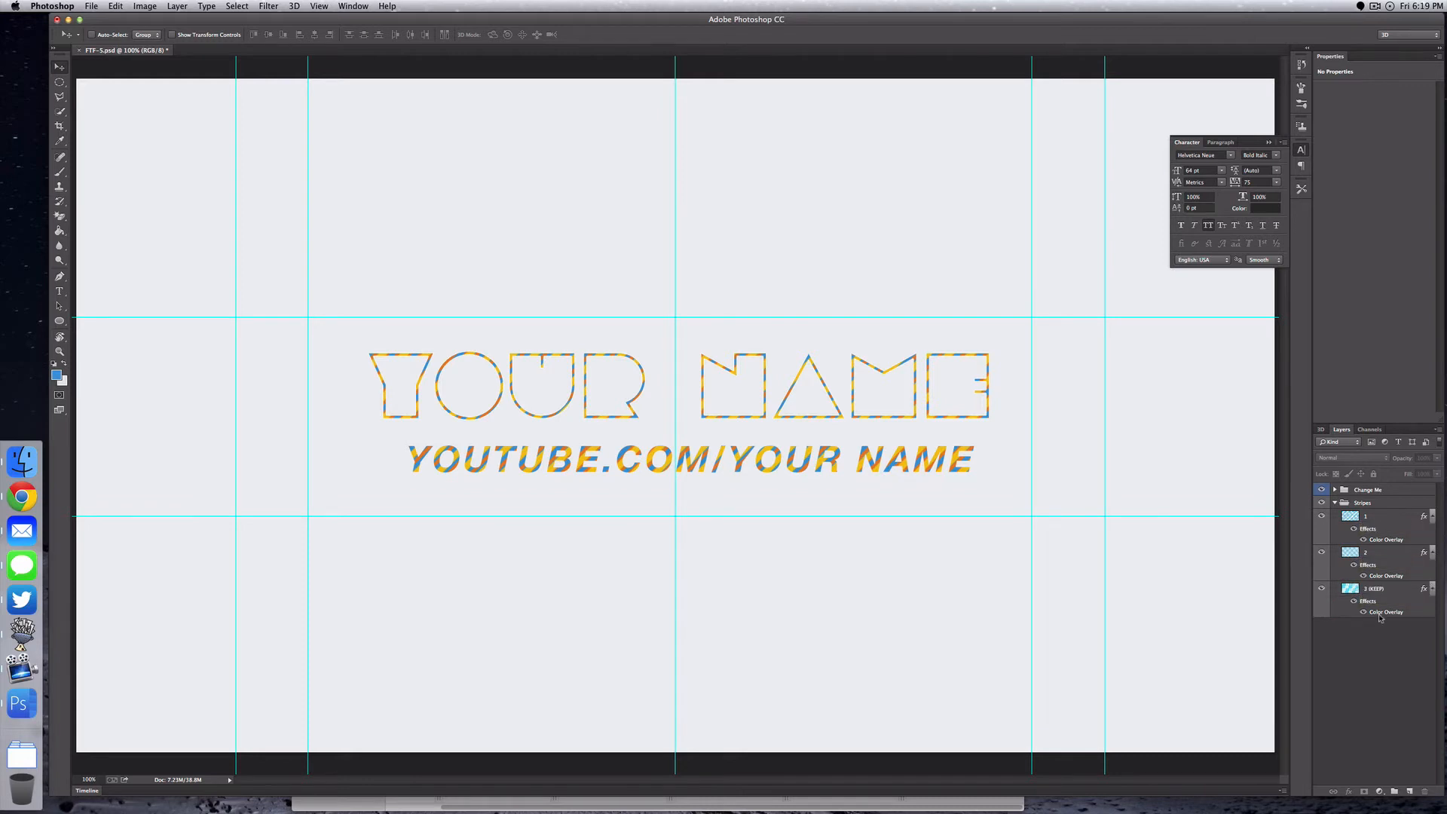
mouse_move(1383, 604)
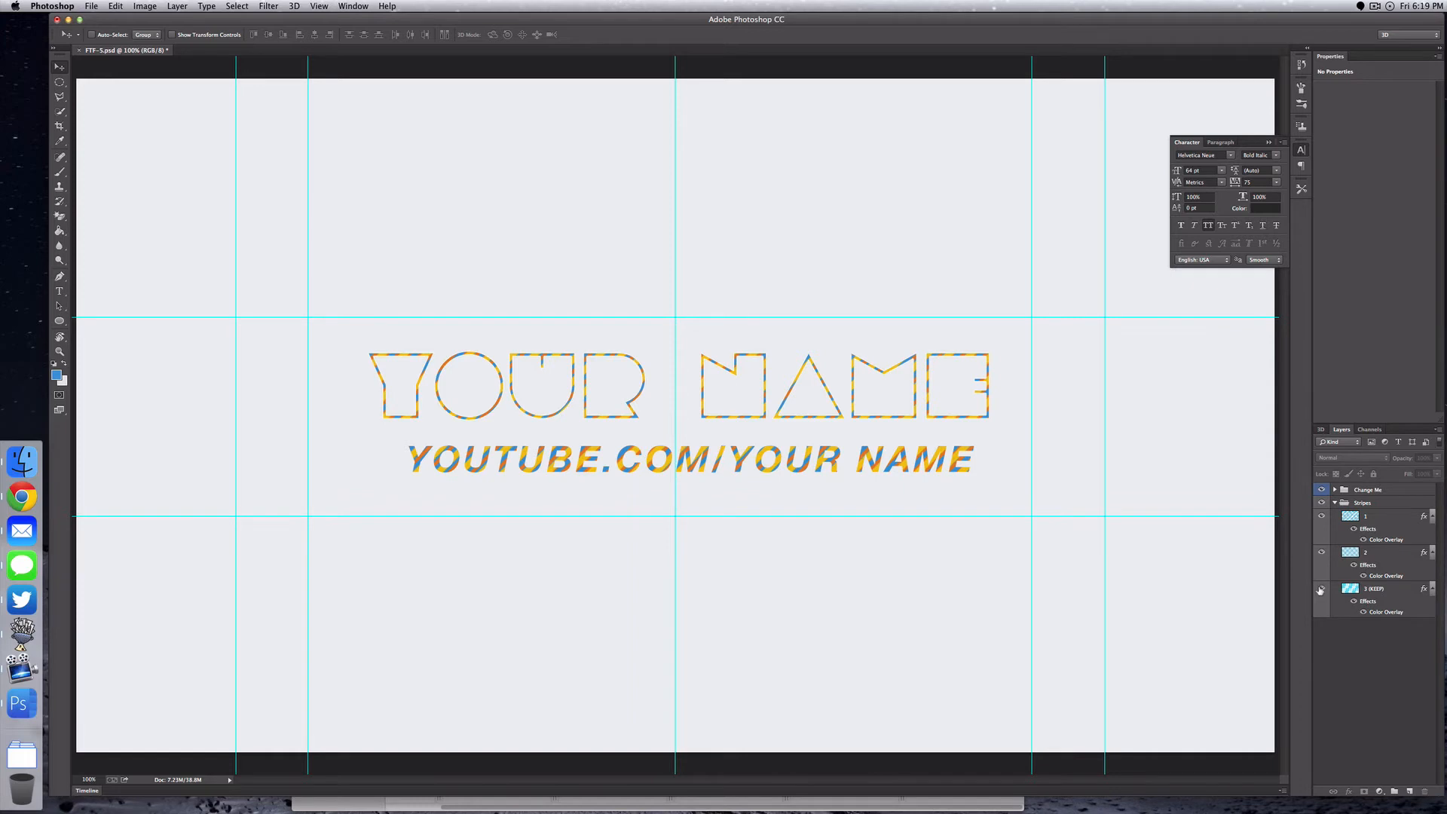
click(1320, 590)
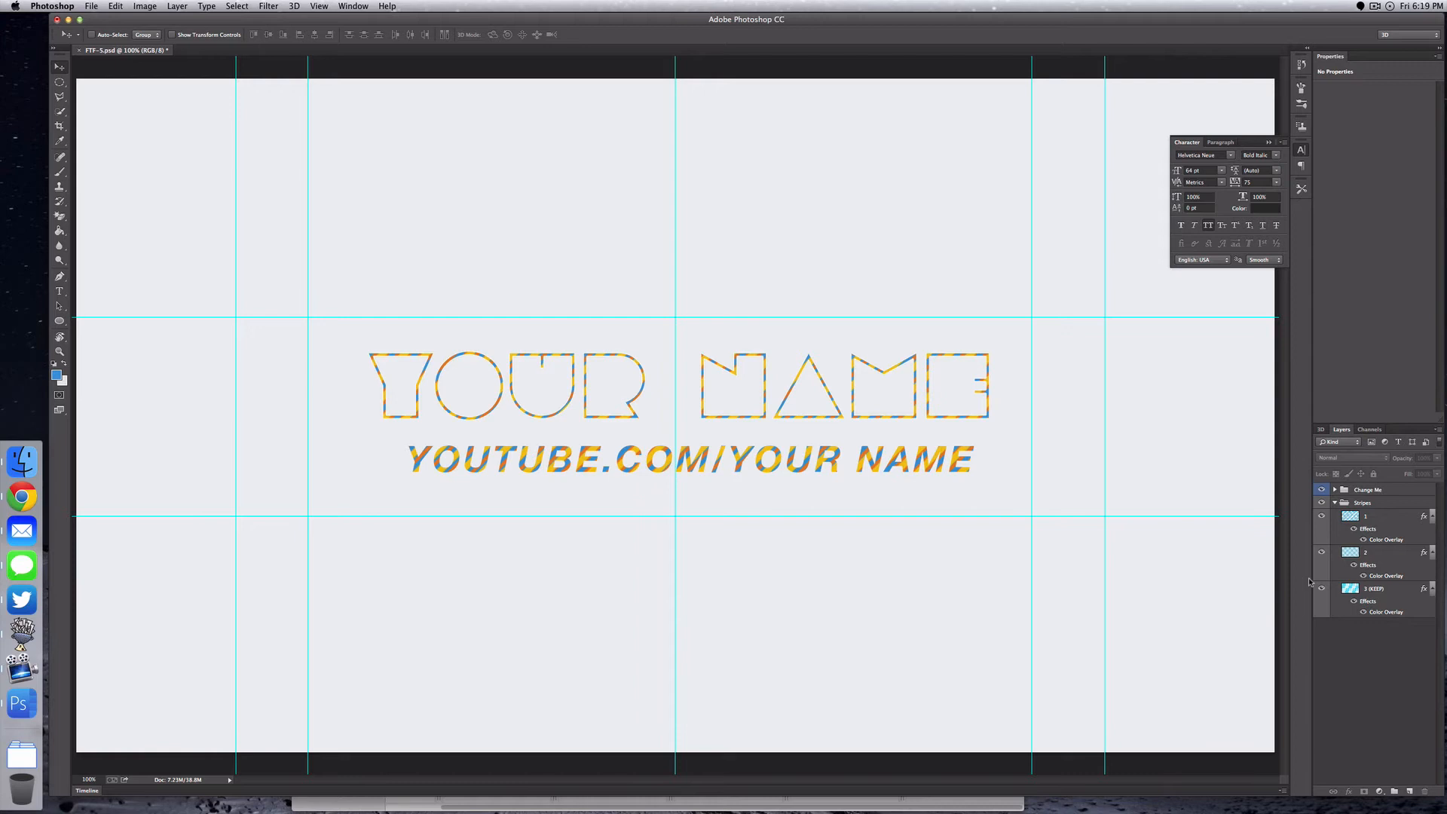
Step: Preview a pink Color Overlay on the first stripe, then cancel and reveal the Change Me text layers
double_click(1386, 540)
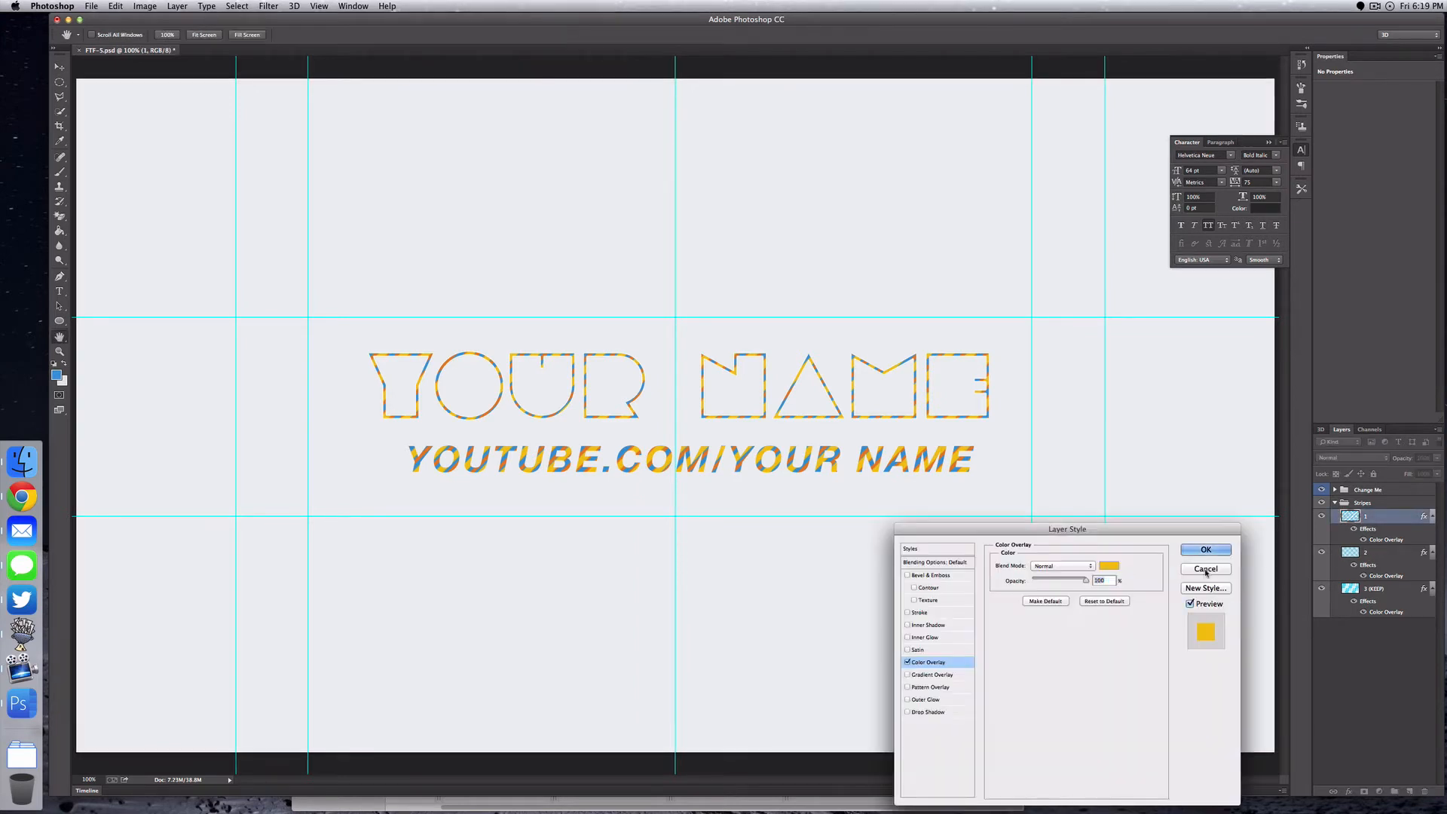
click(1110, 565)
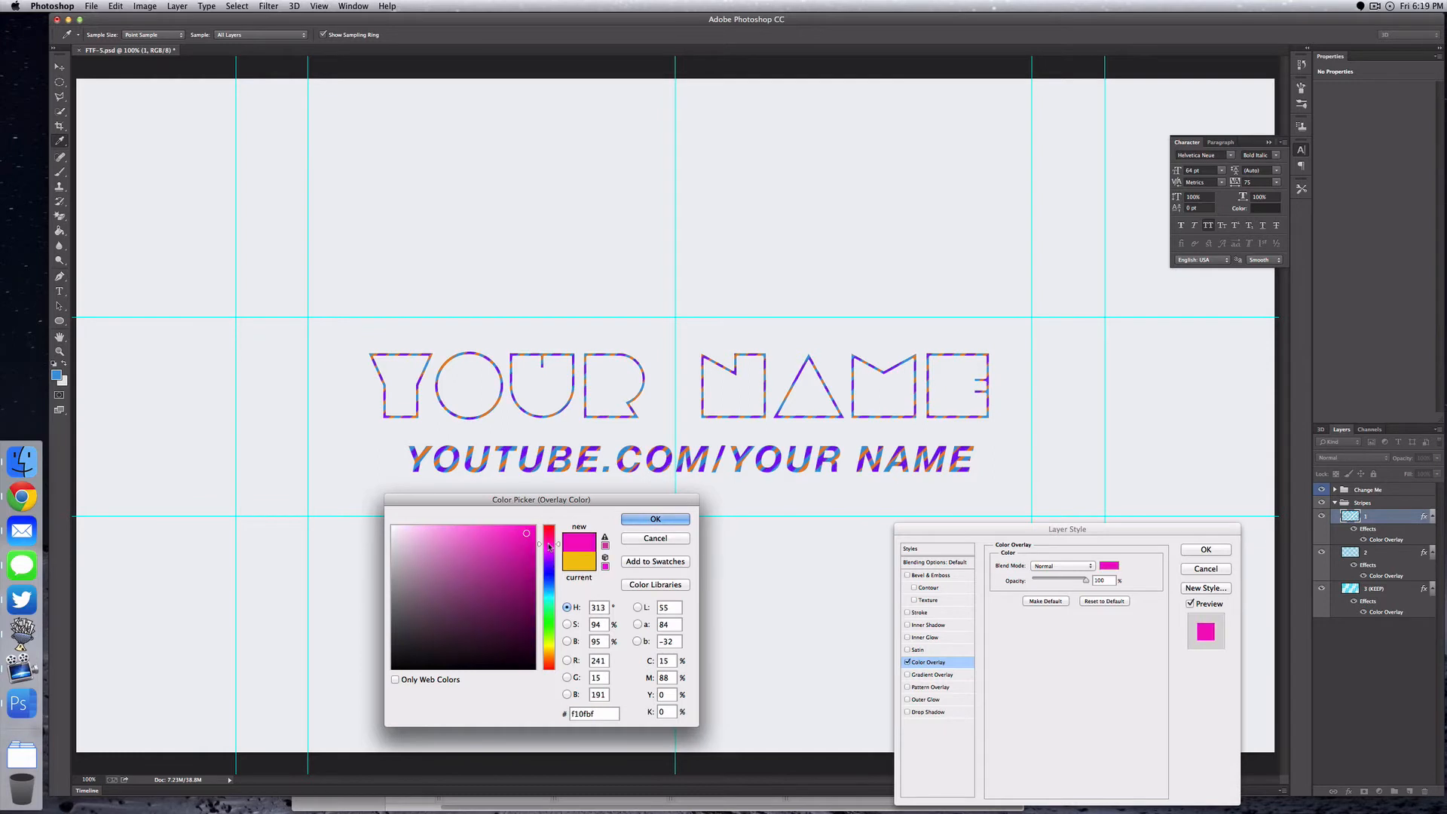
drag(549, 546, 549, 561)
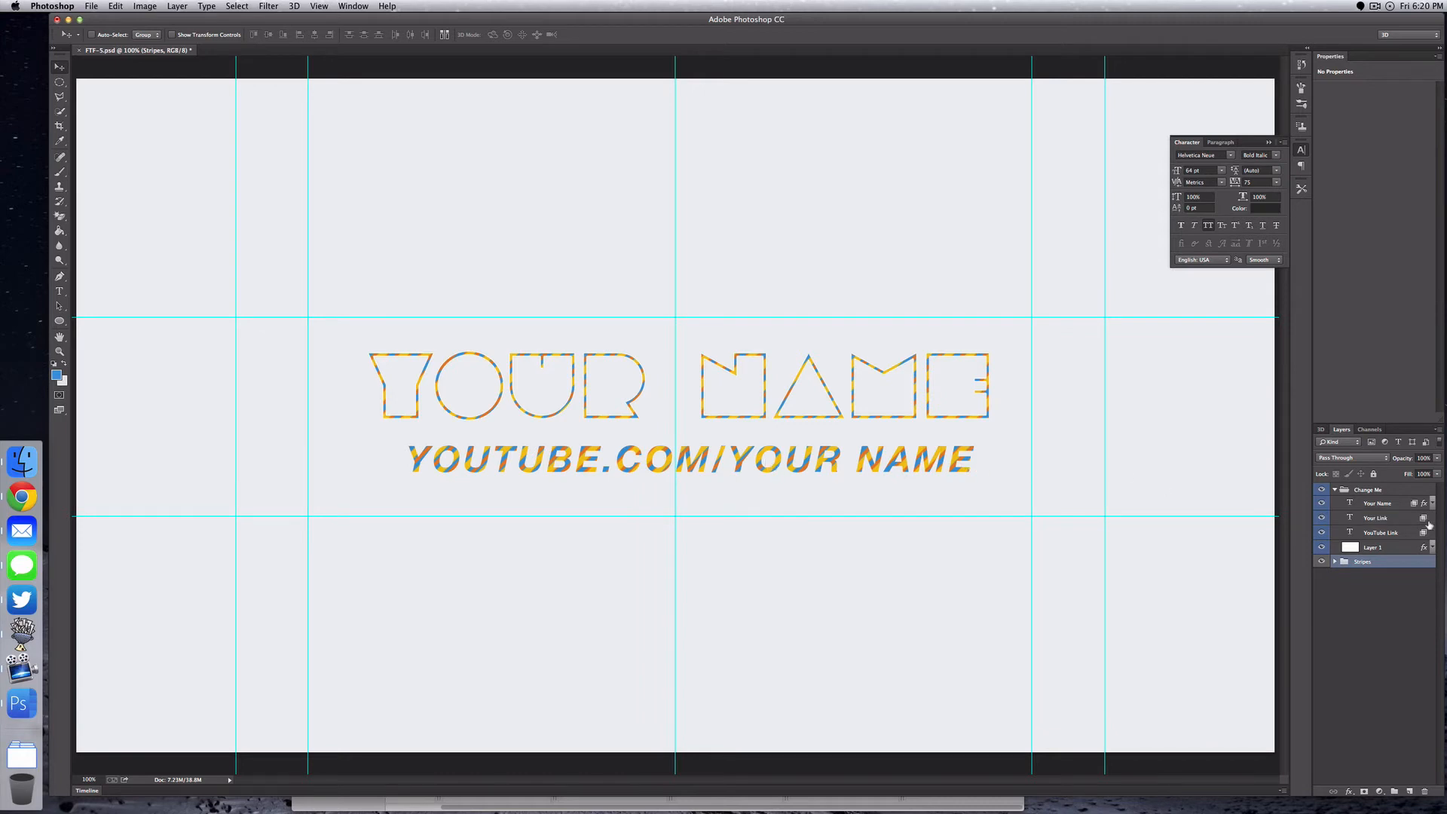
Step: Replace the YOUR NAME headline text with MAC SQUARE on the Your Name type layer
click(1377, 503)
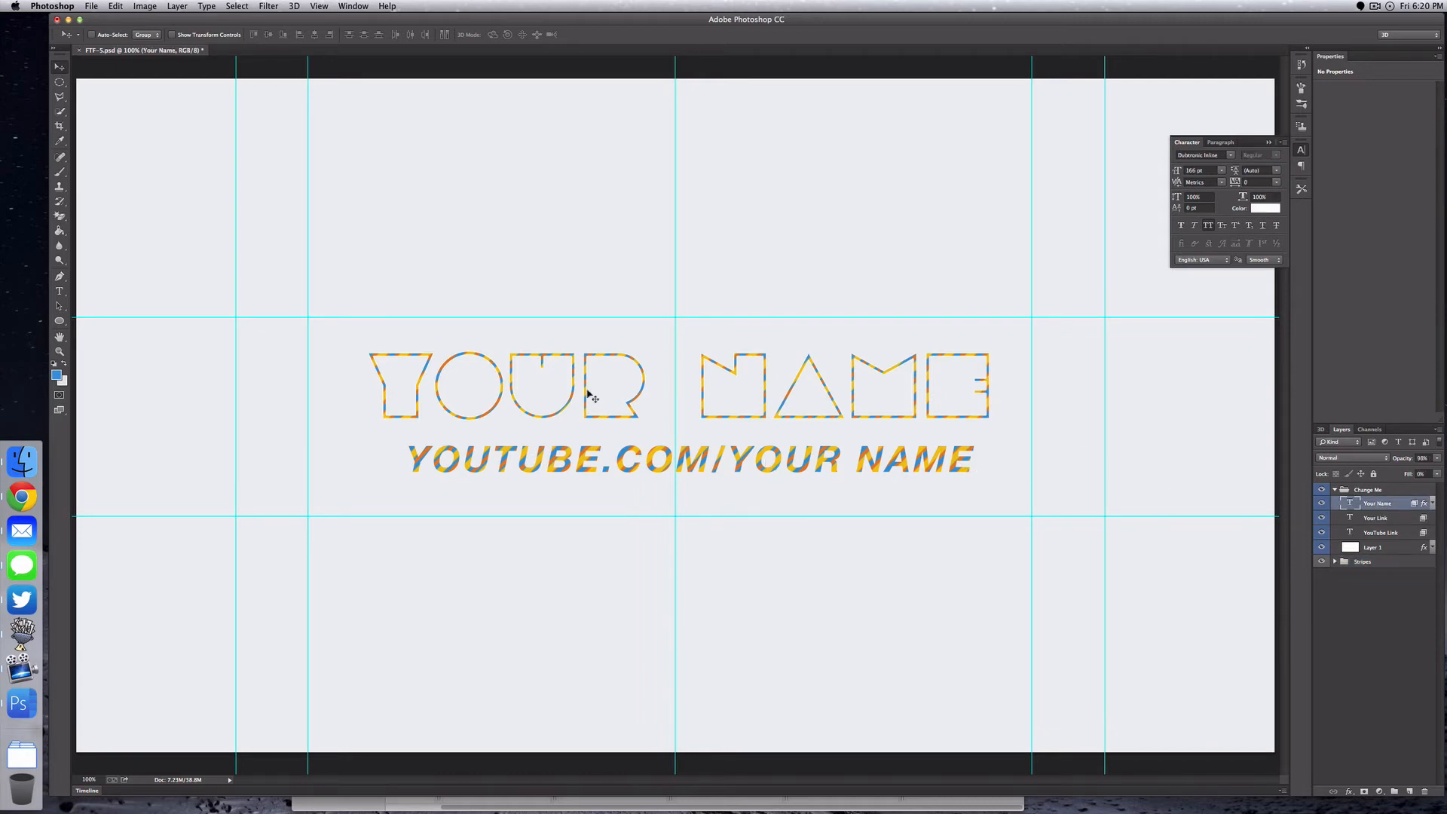
double_click(504, 383)
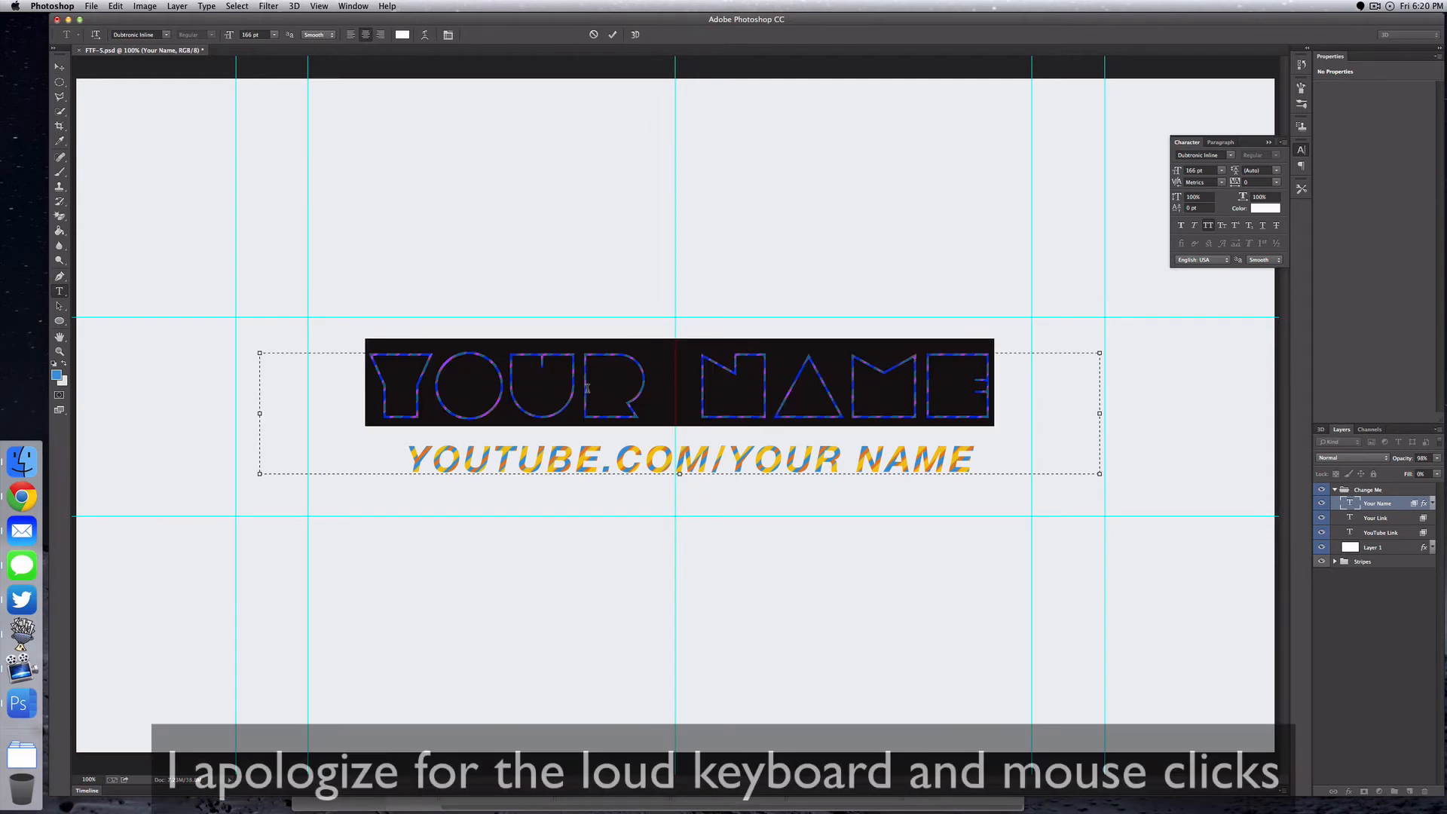
text(MAGE)
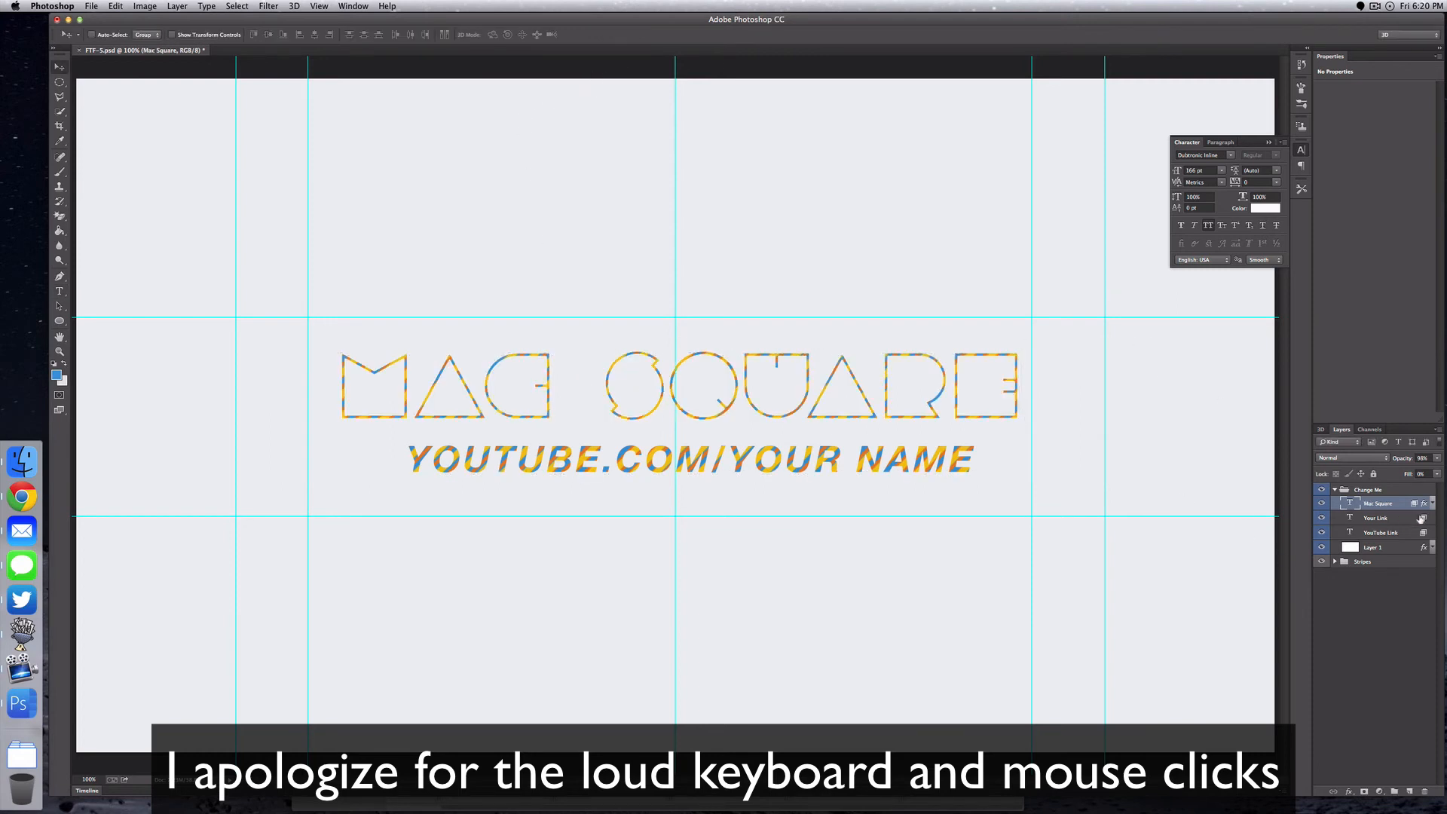
Step: Replace YOUR NAME in the link line so it reads YOUTUBE.COM/MACSQUARE
click(1377, 518)
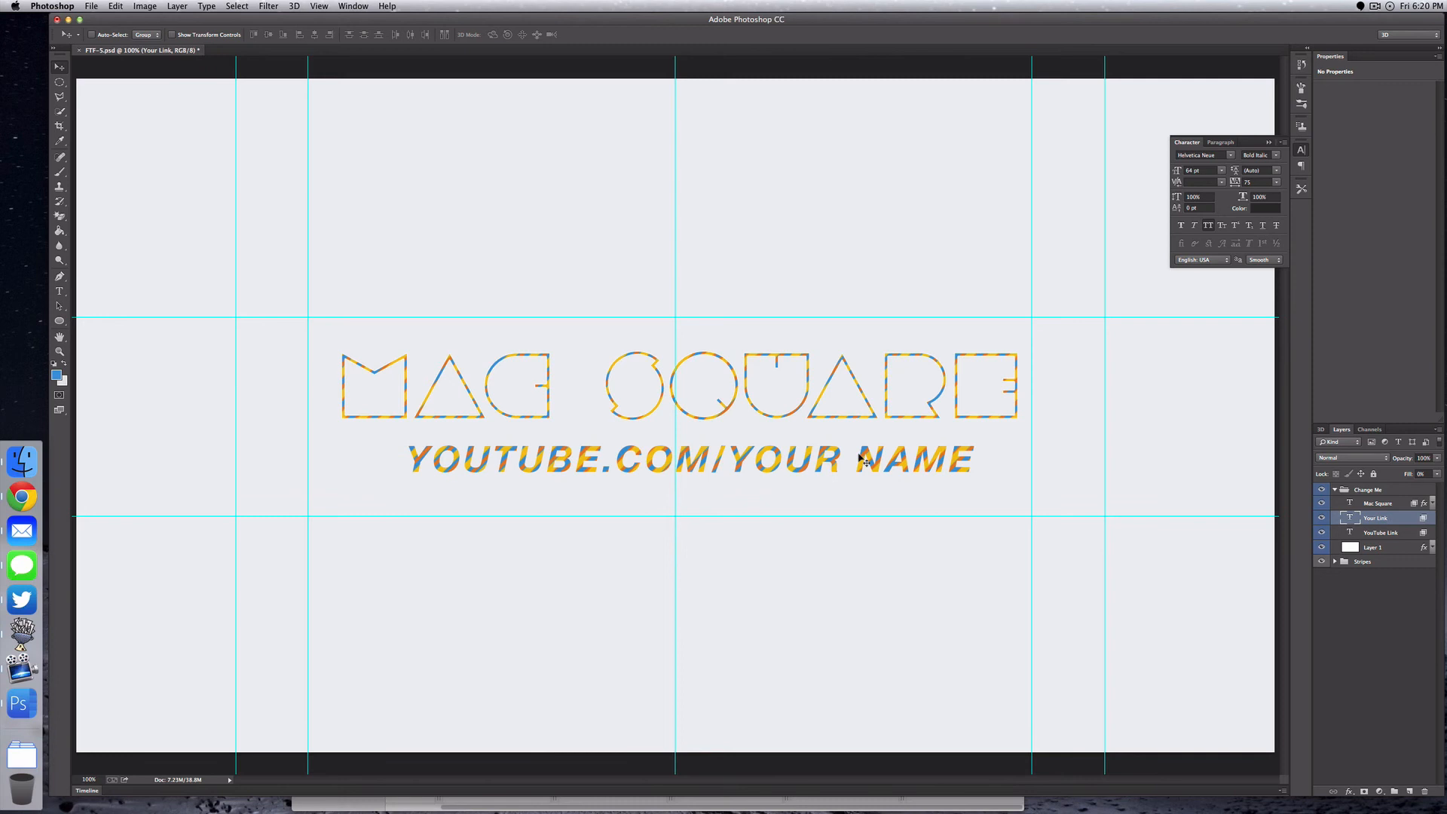
double_click(849, 460)
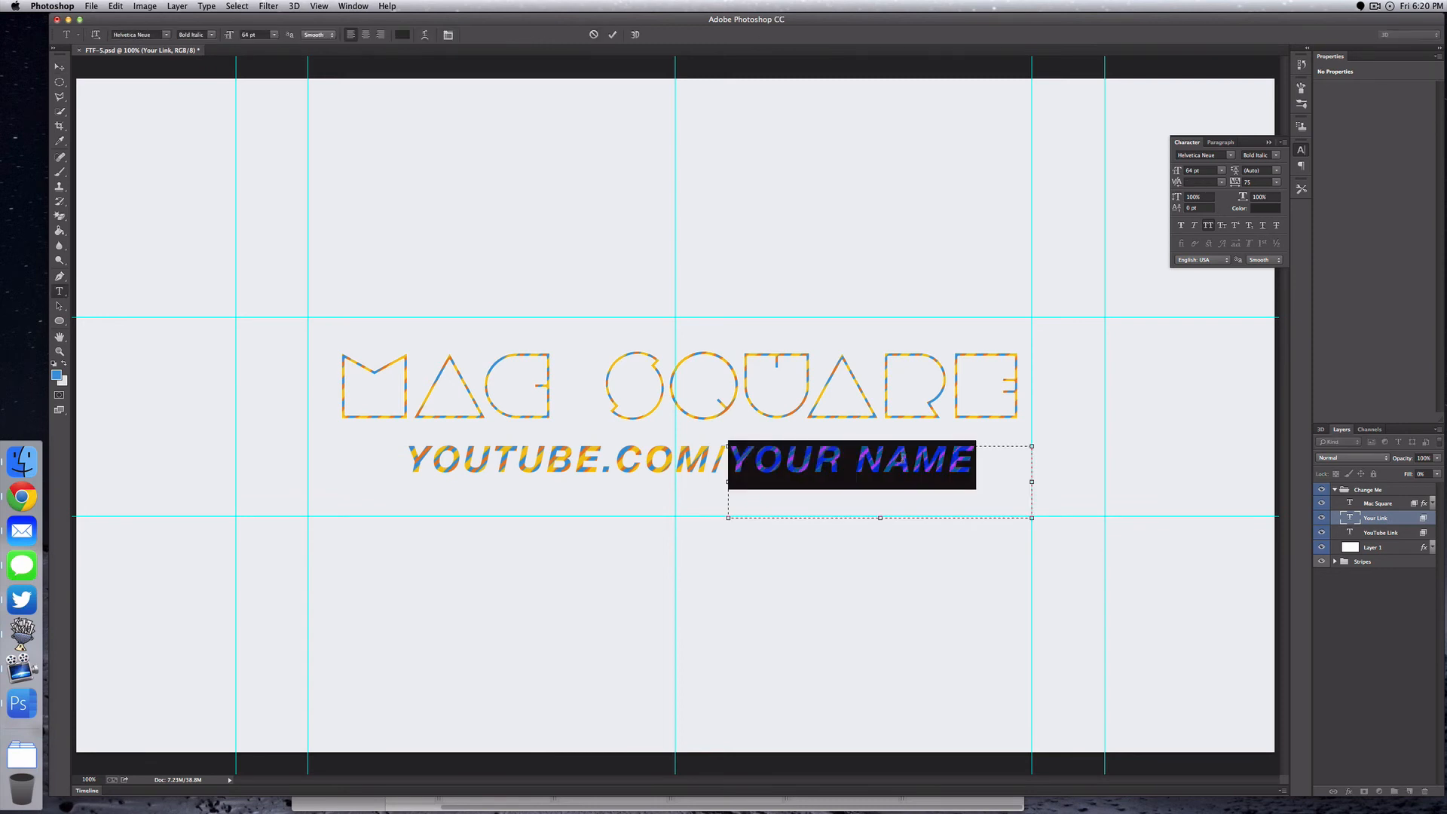
text(MACSQUARE)
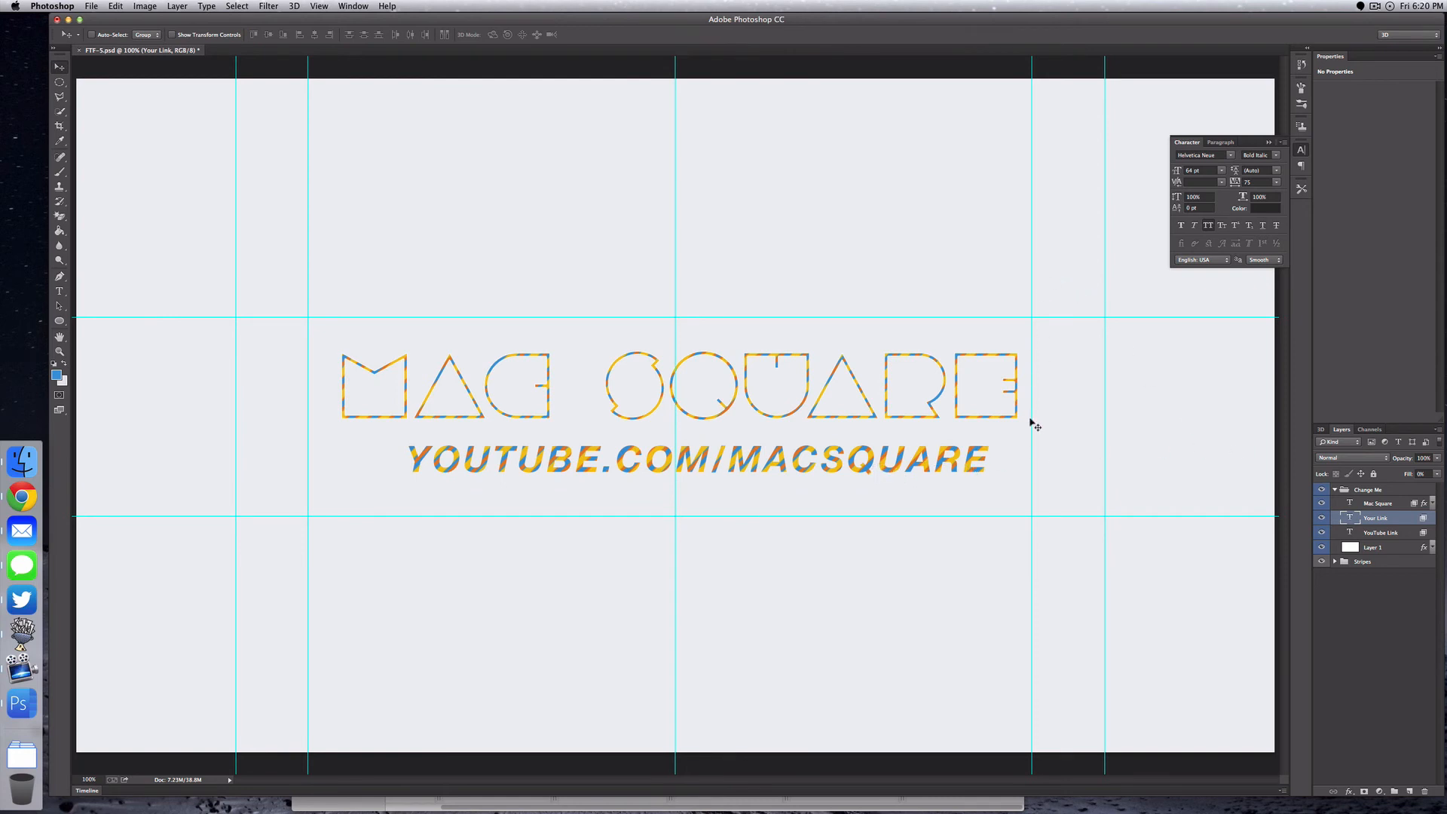
mouse_move(909, 506)
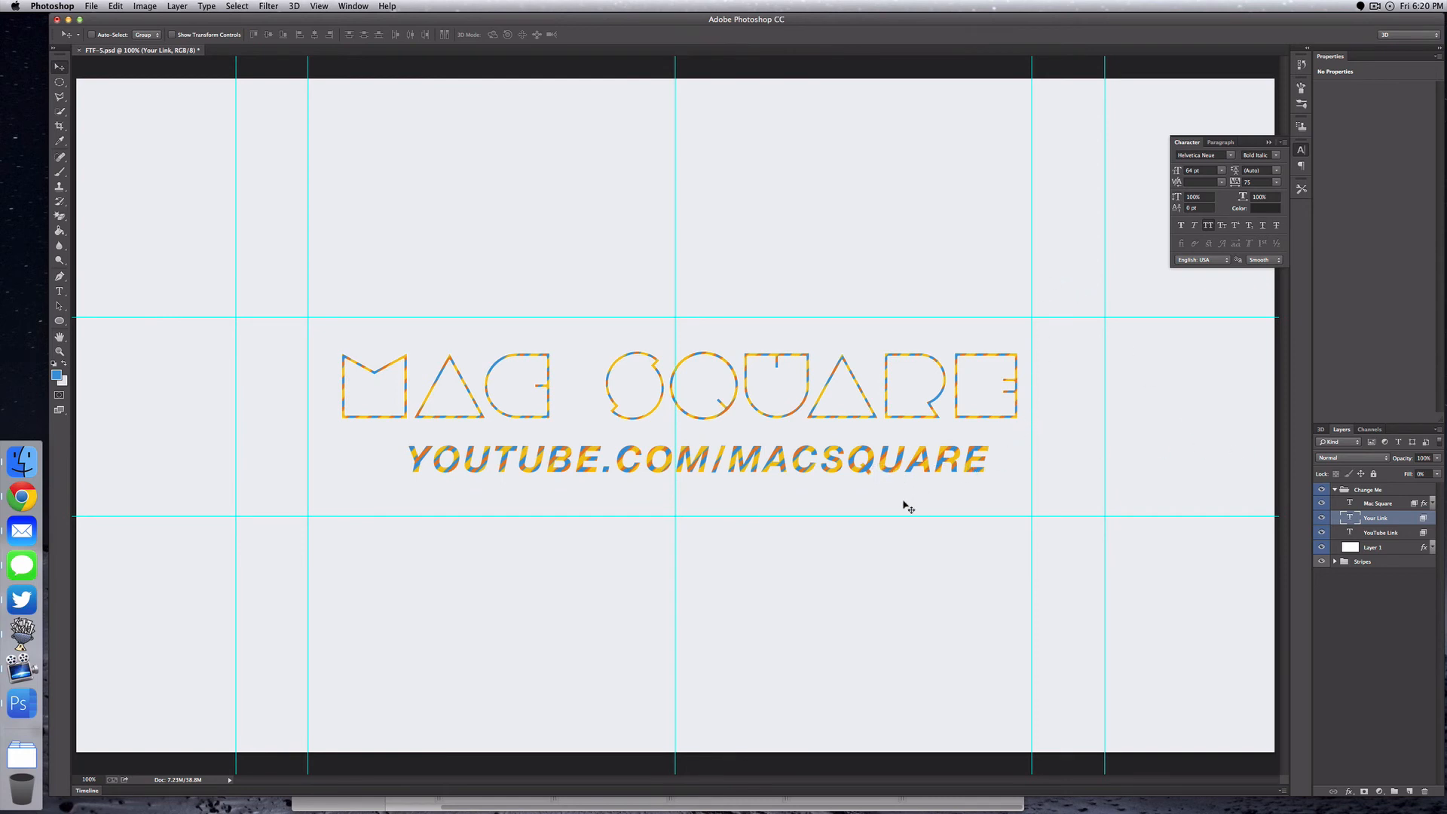